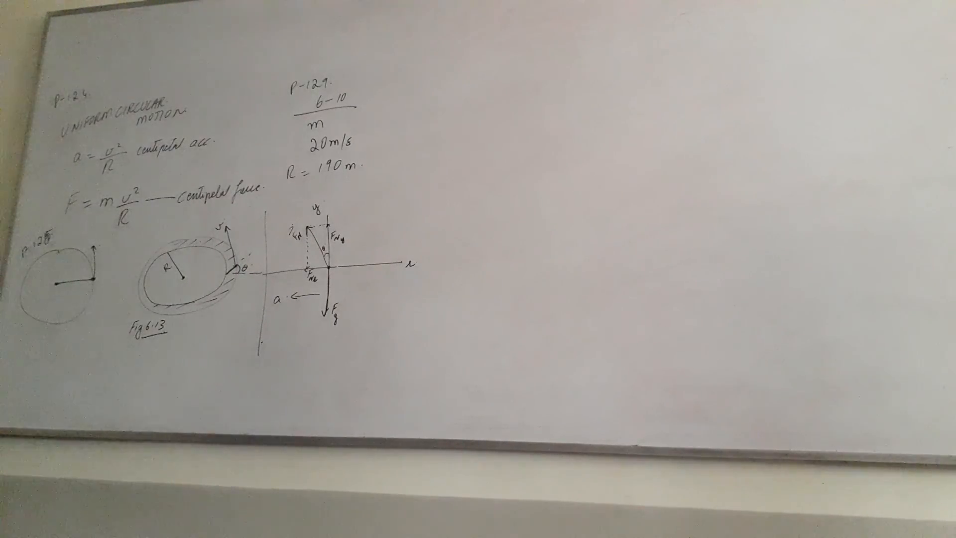
mouse_move(183, 195)
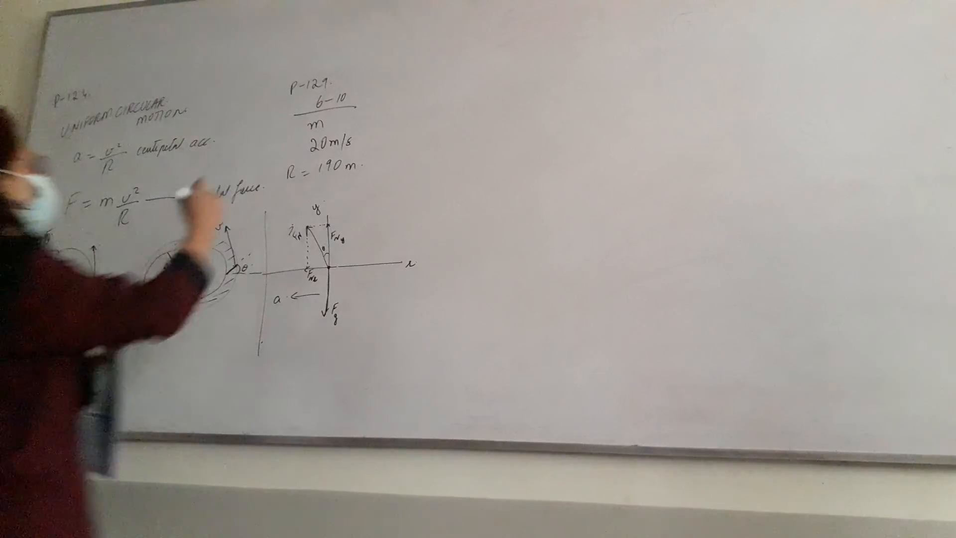